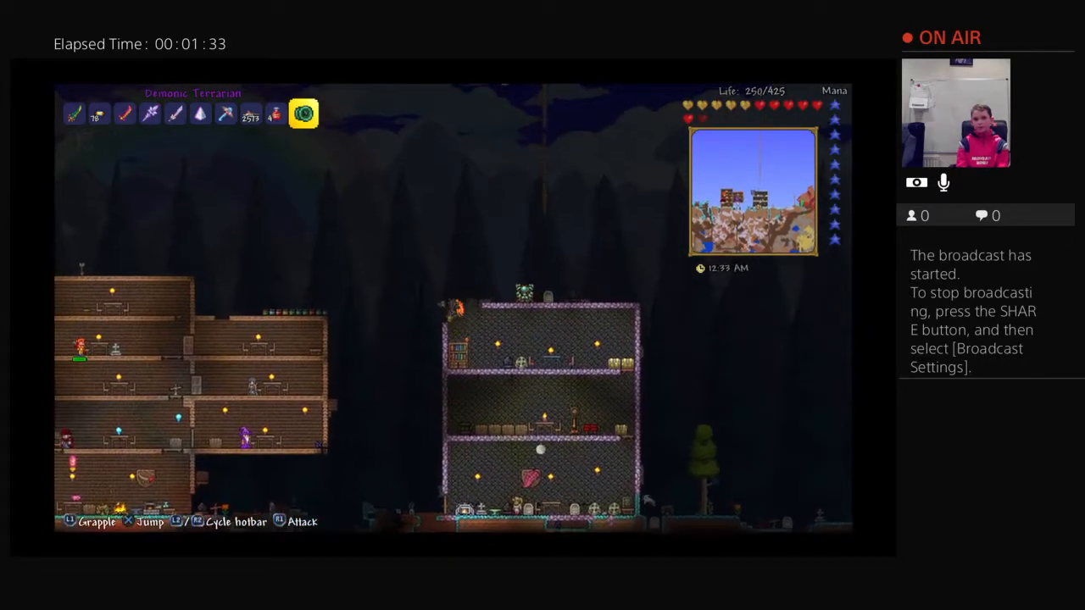
- Fly up from the wooden base into the night sky and bring up the inventory with equipment slots
key("inventory")
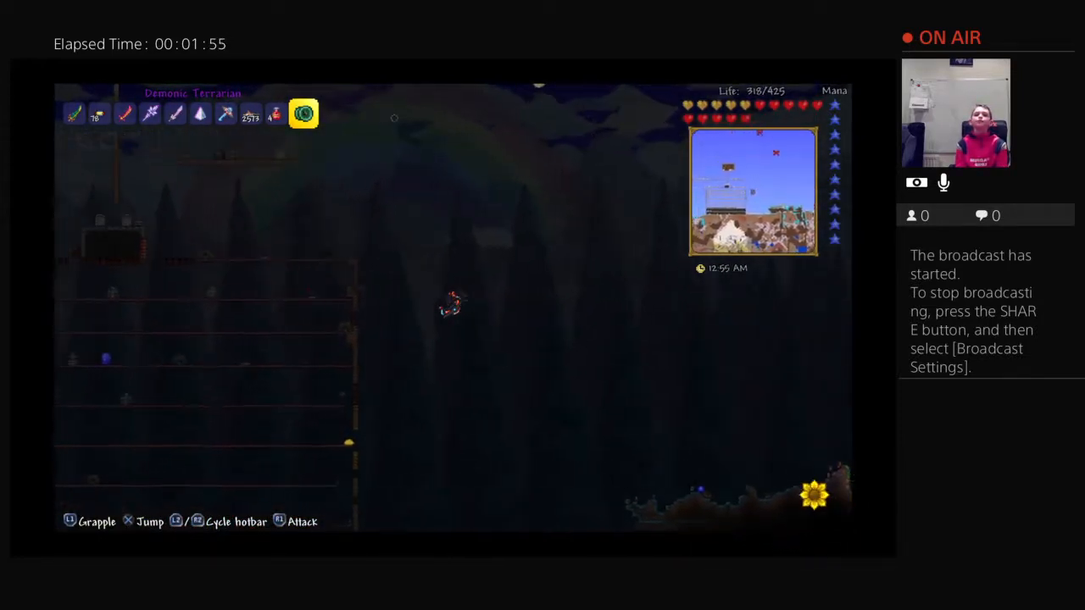
key("triangle")
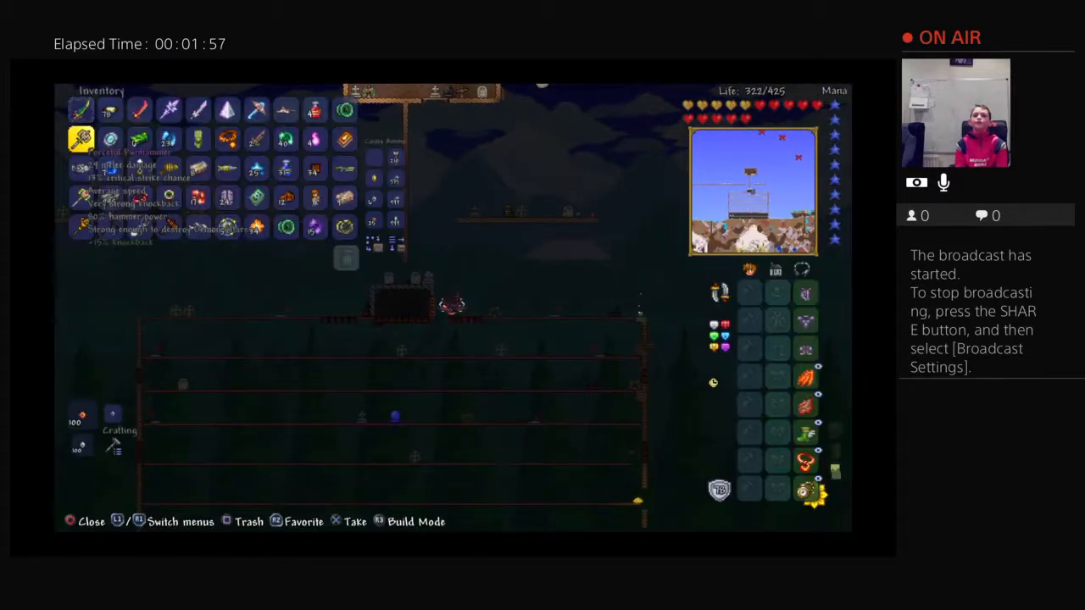